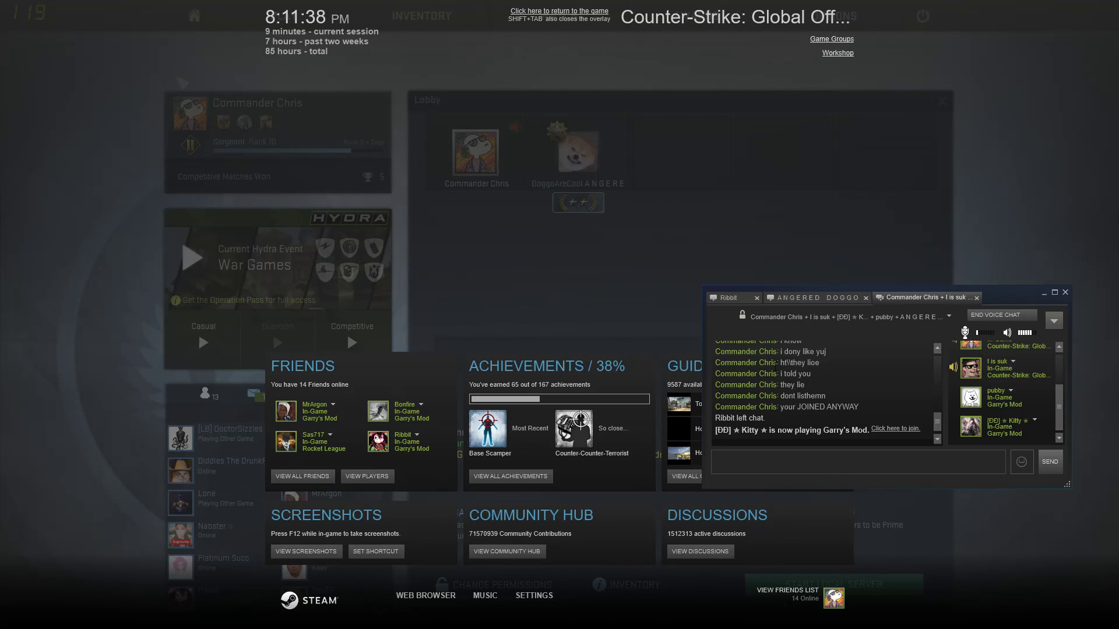
# Send 'IM RECORDING' to the dog-avatar friend in your private Steam chat.
pyautogui.click(815, 298)
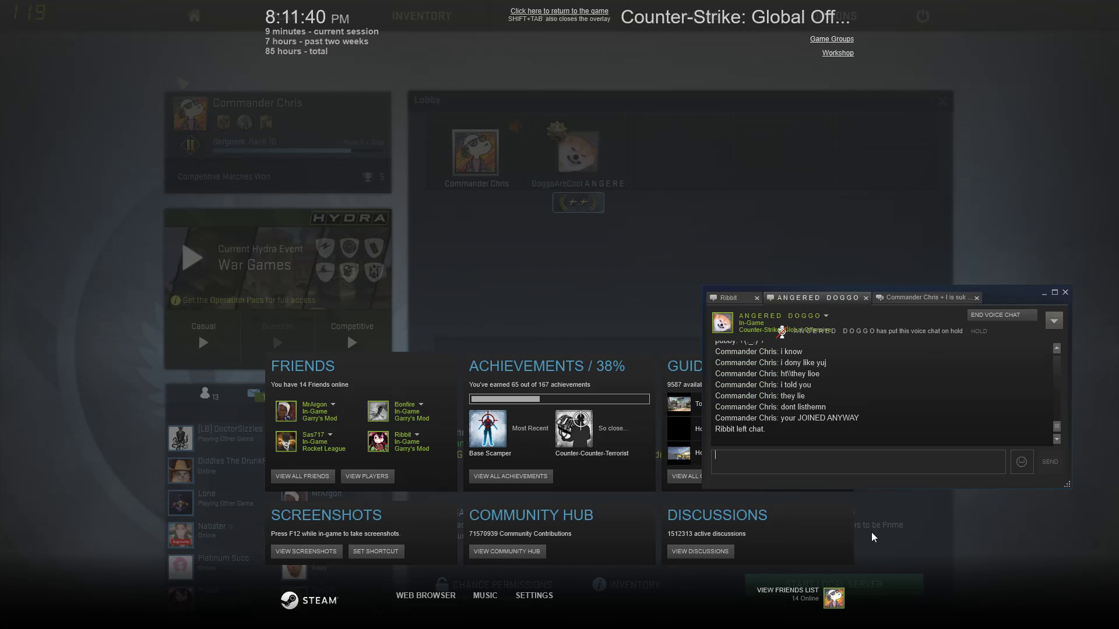
pyautogui.write('IM REV')
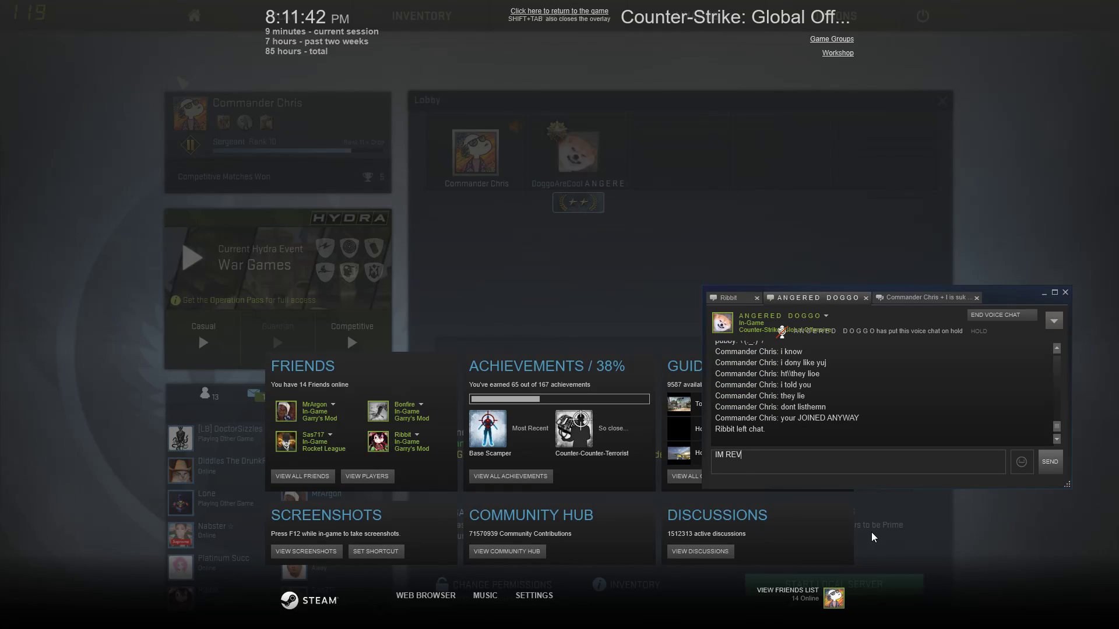
pyautogui.write('CORD')
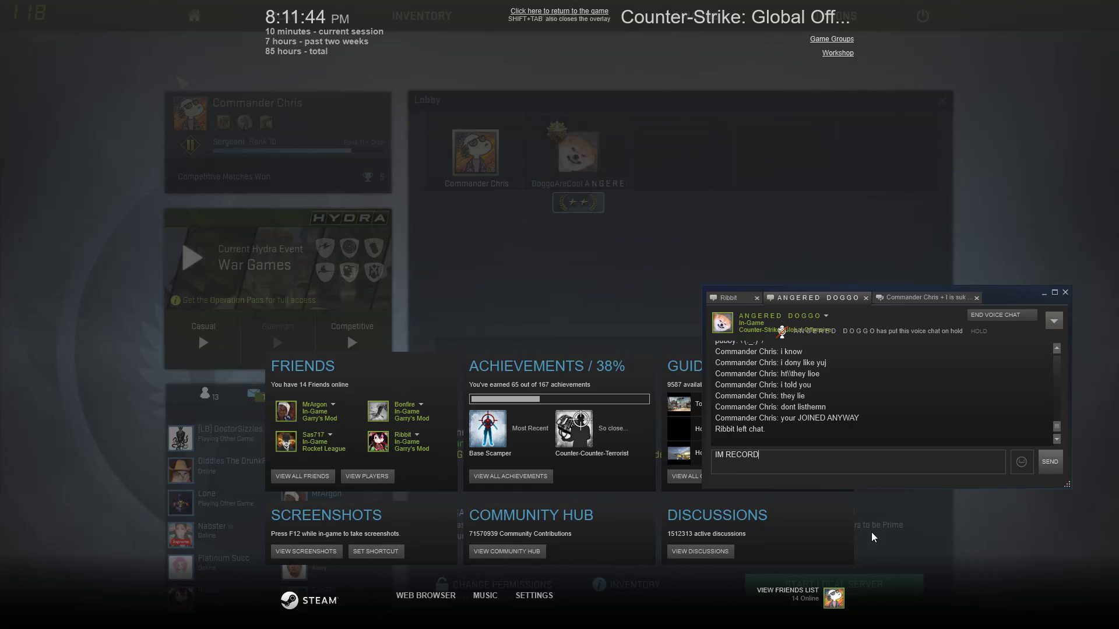
pyautogui.write('ING')
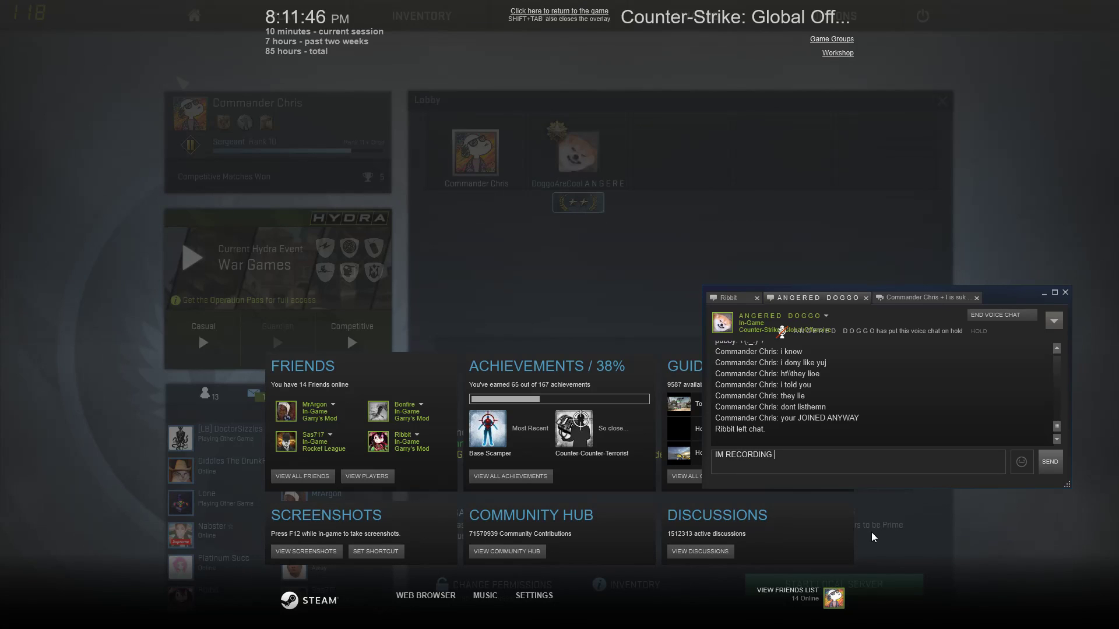
pyautogui.click(1049, 461)
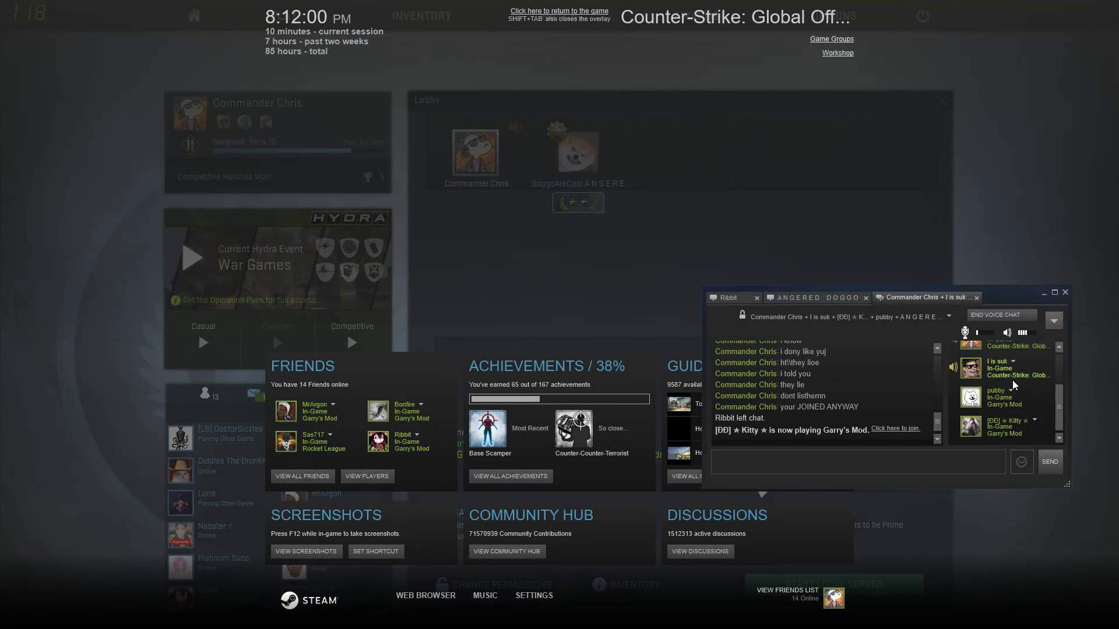
# Close the Steam overlay and return to the CS:GO lobby.
pyautogui.click(558, 11)
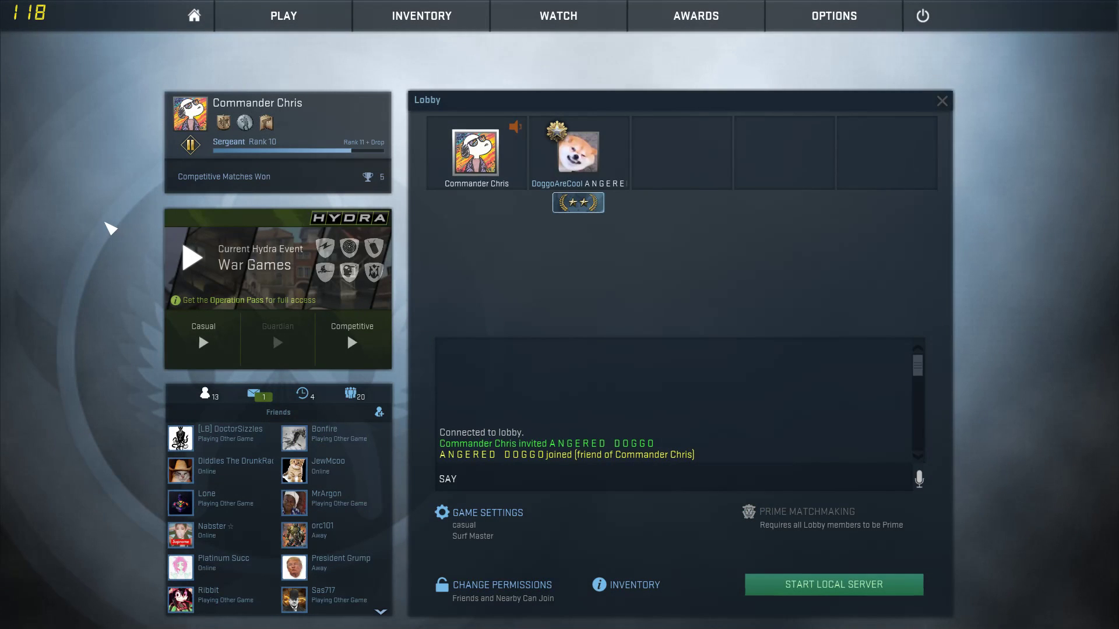
pyautogui.moveTo(717, 625)
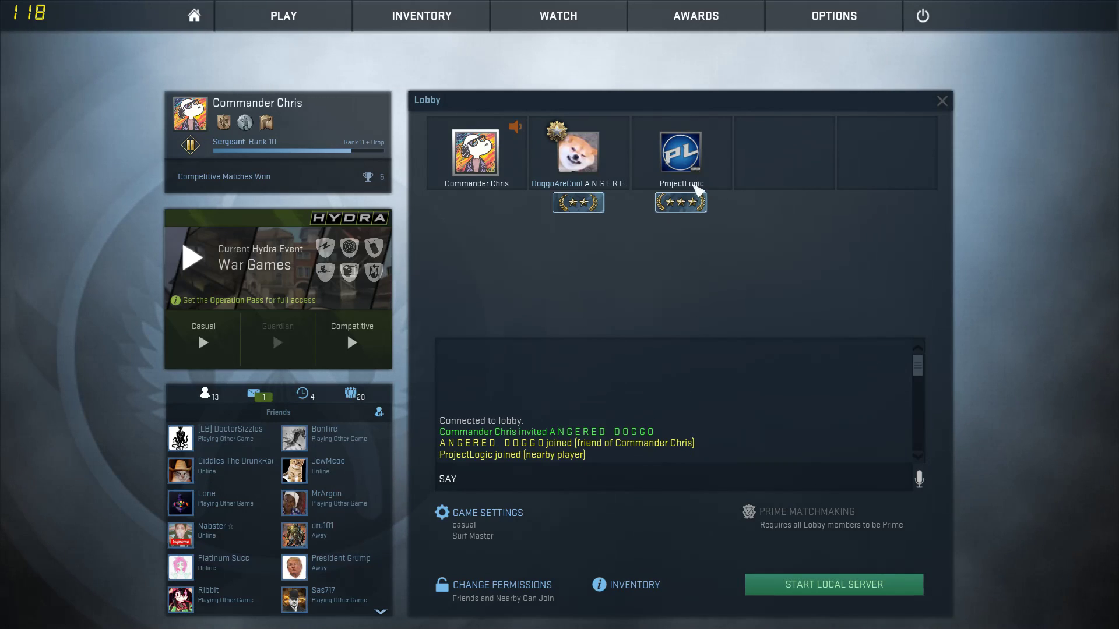
# Kick the two uninvited players out of the lobby, confirming each removal.
pyautogui.click(679, 152)
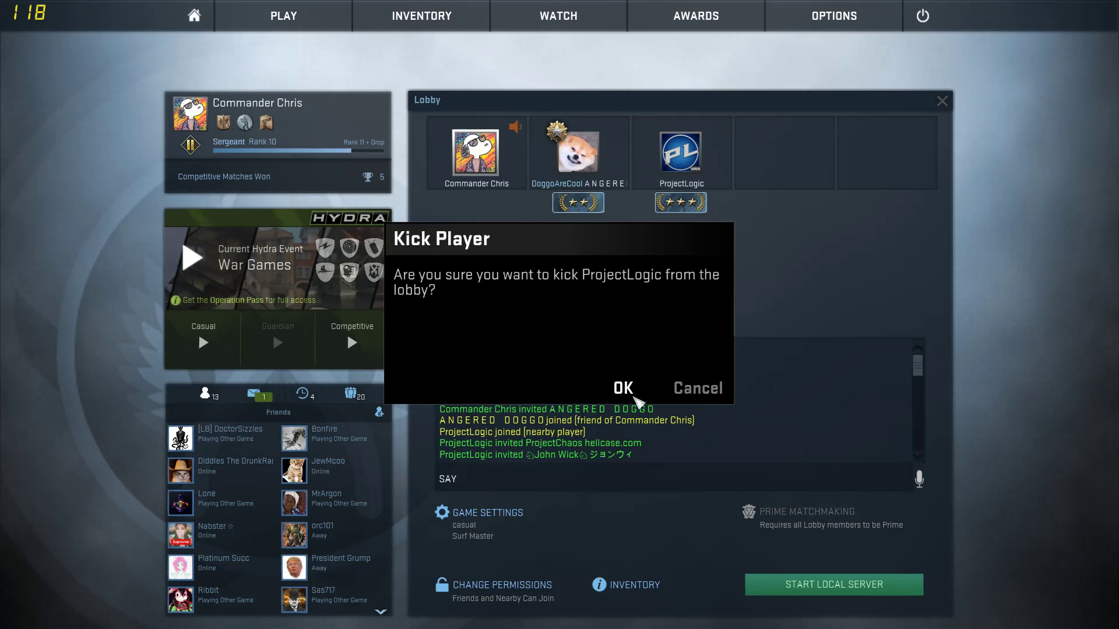
pyautogui.click(622, 388)
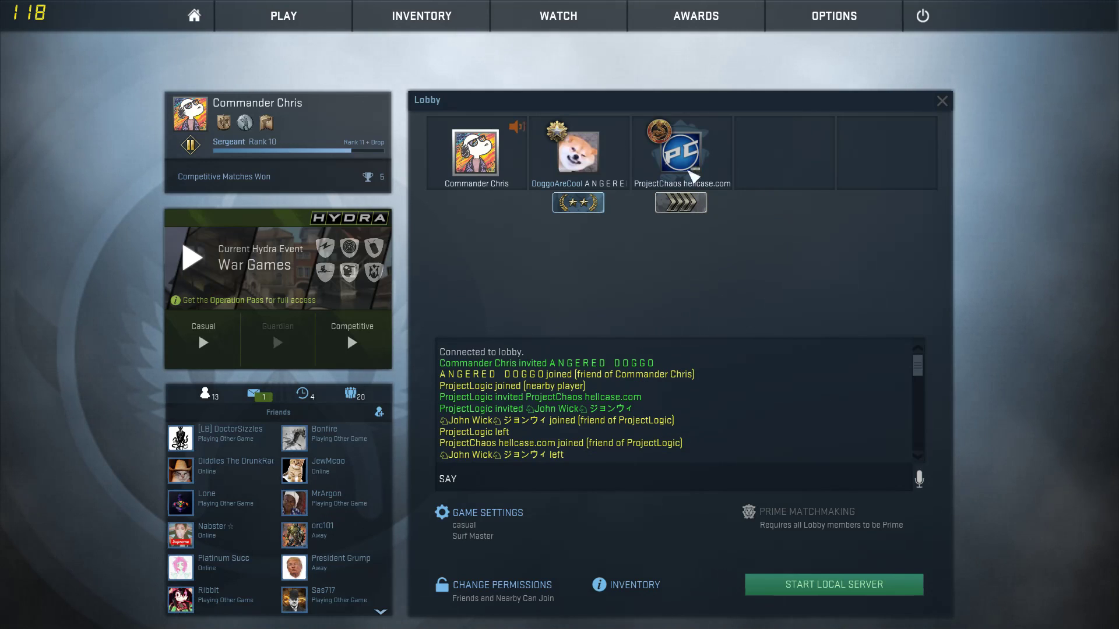
pyautogui.click(679, 152)
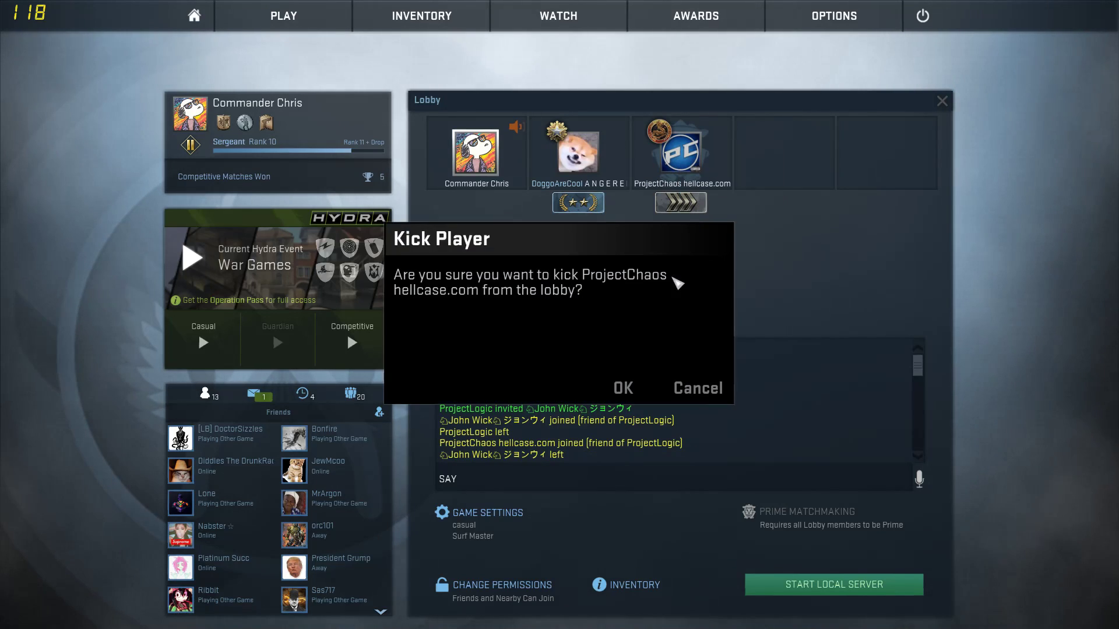
pyautogui.click(621, 388)
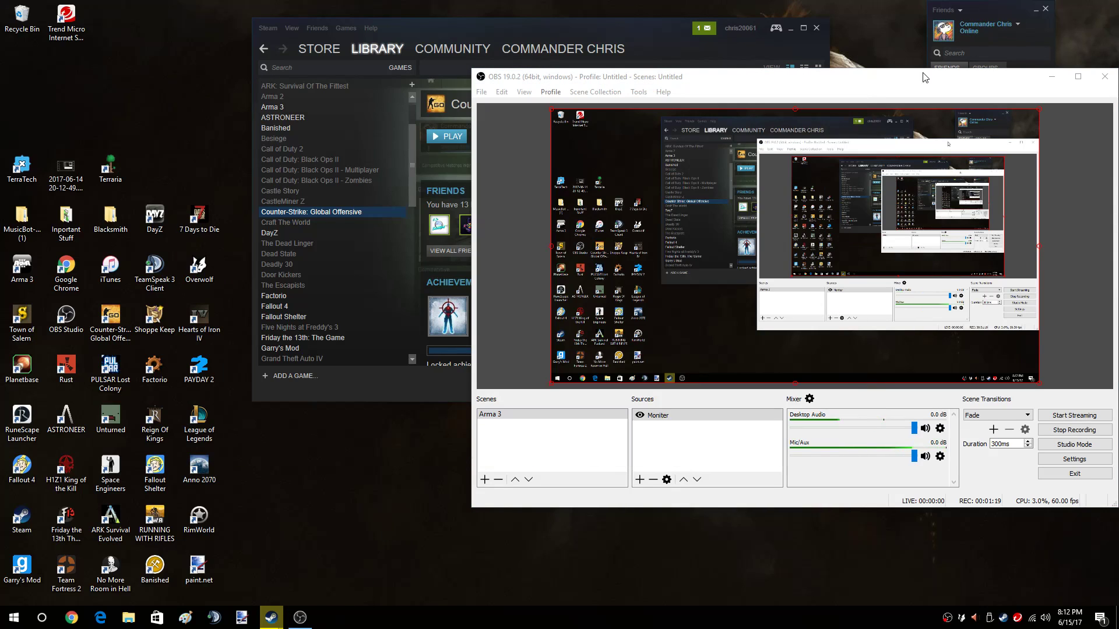
# Bring up the join/invite/message options for a friend in the Steam friends list.
pyautogui.rightClick(971, 264)
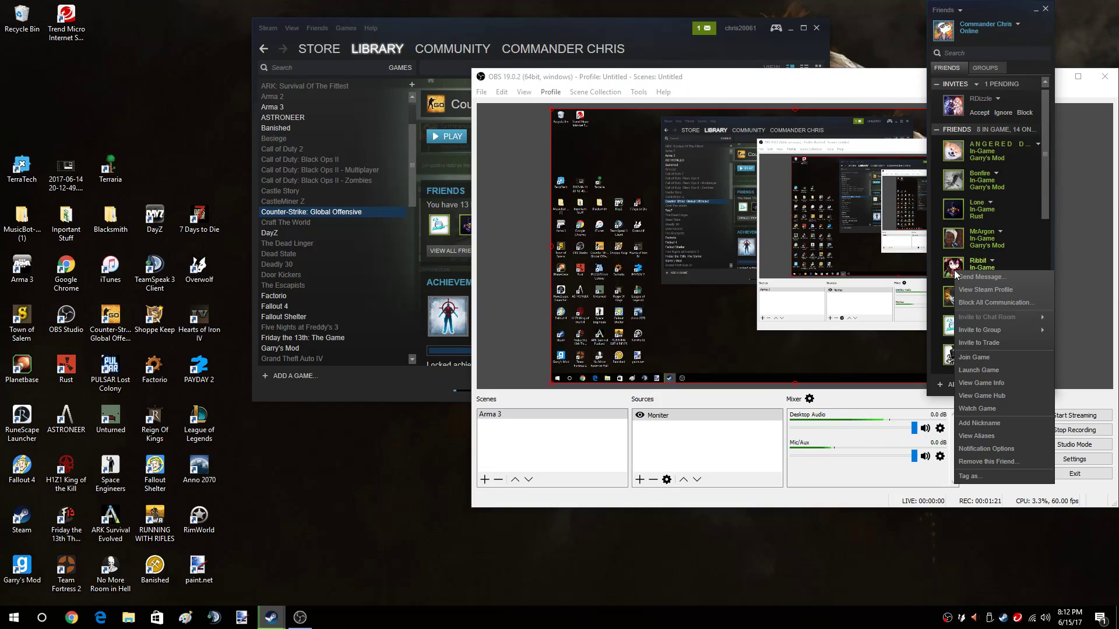